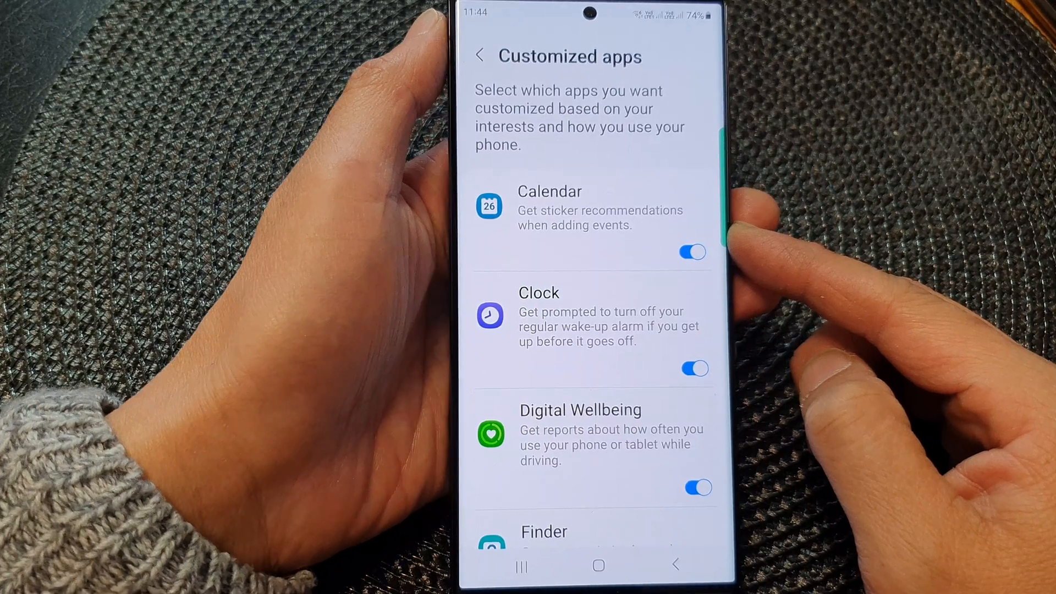
- Leave Customized apps and return to the main Settings list
click(597, 565)
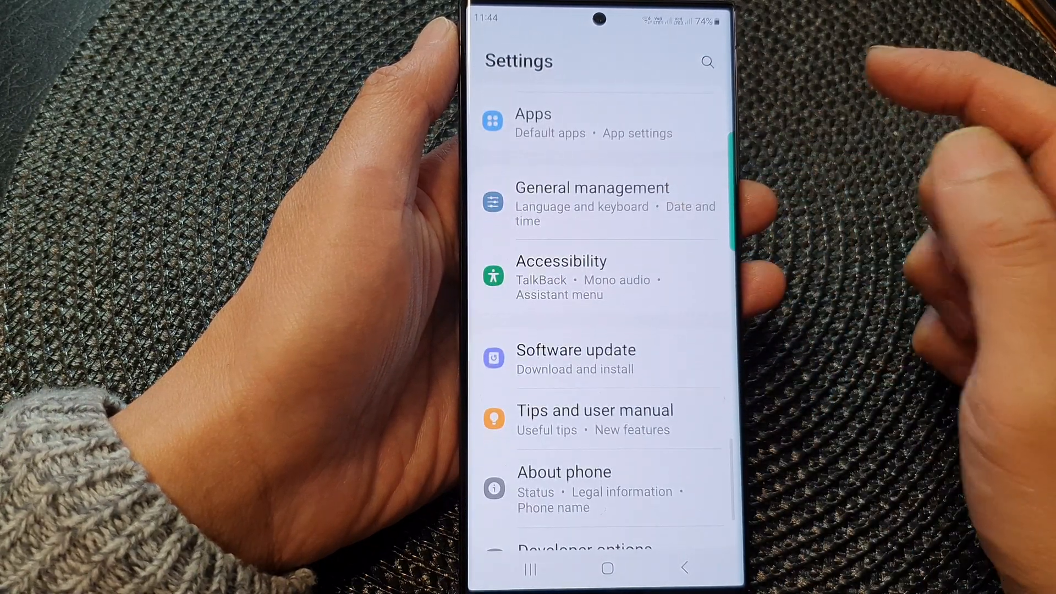
- Go into General management and then Customization Service
click(592, 202)
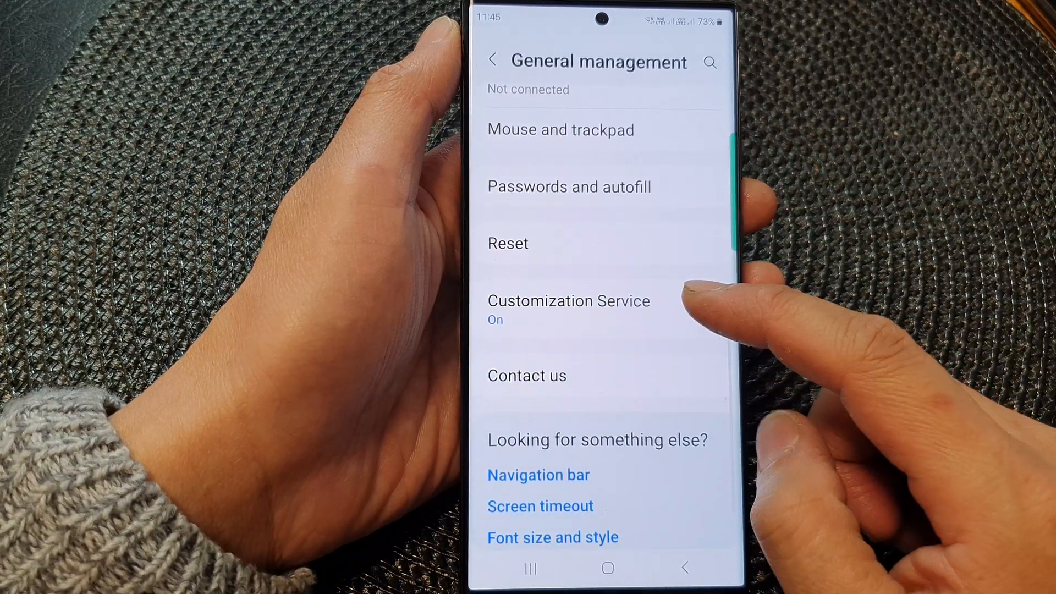
click(568, 301)
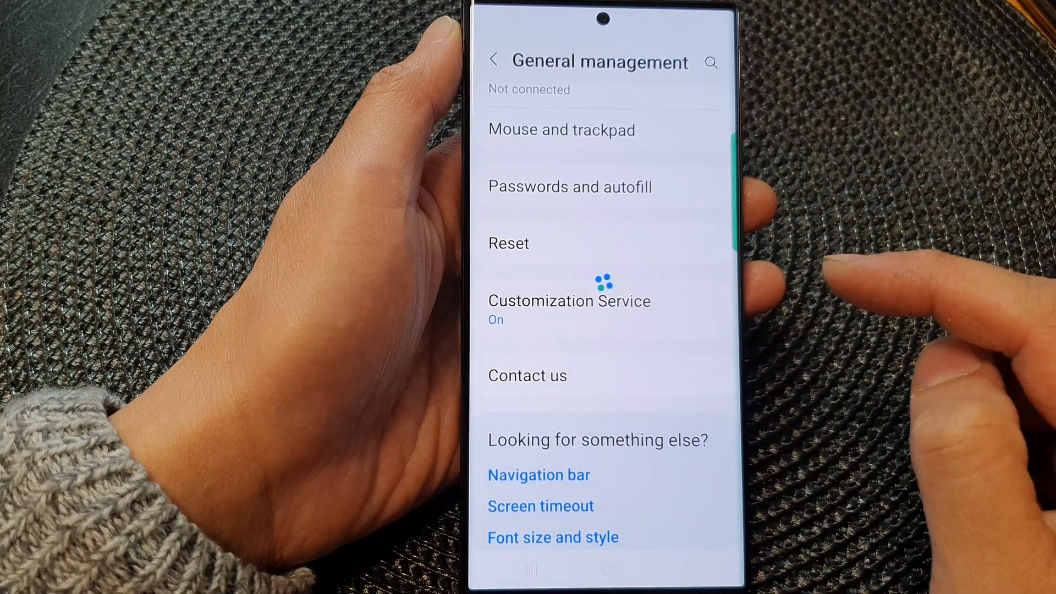
- In Customized apps, toggle Calendar sticker recommendations off, then back on
click(569, 301)
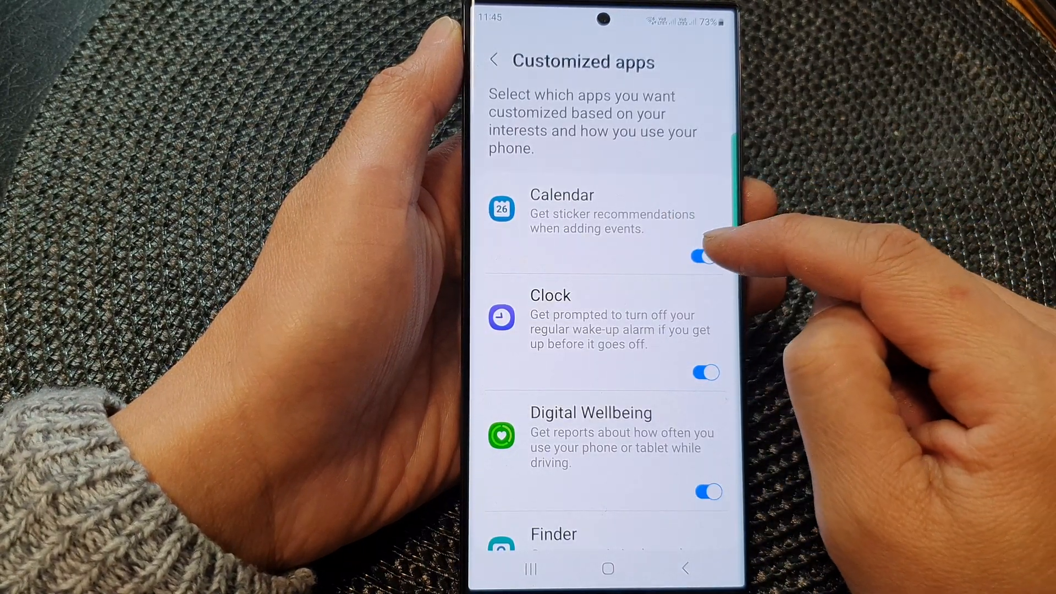
click(705, 254)
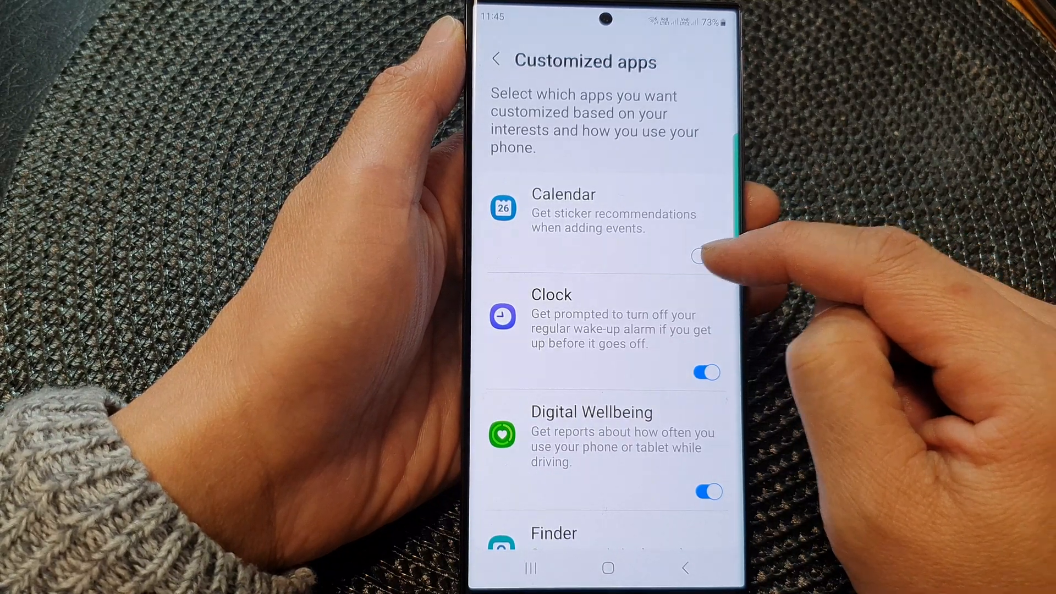
click(705, 257)
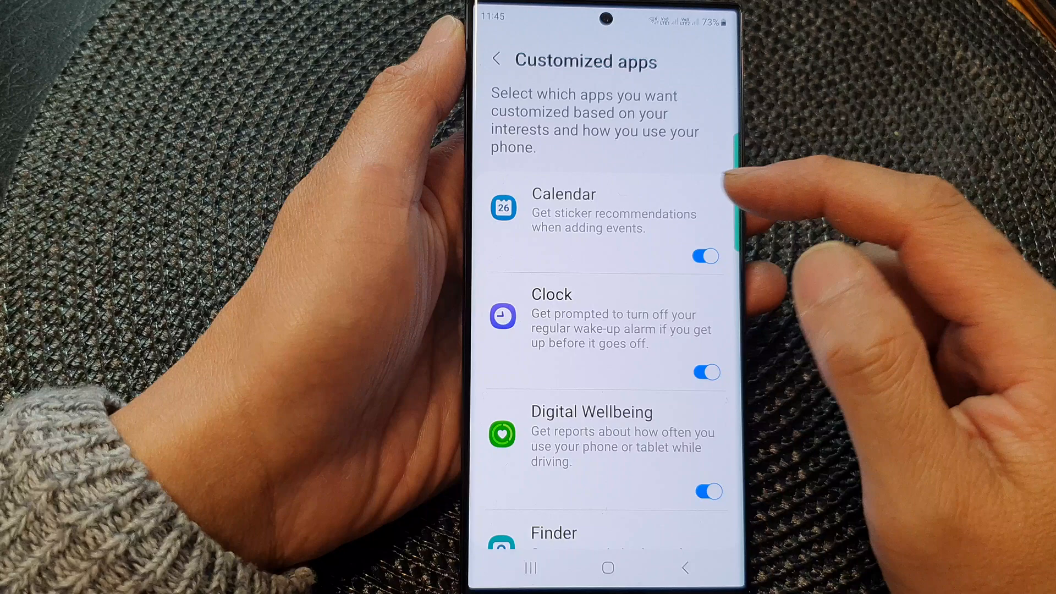